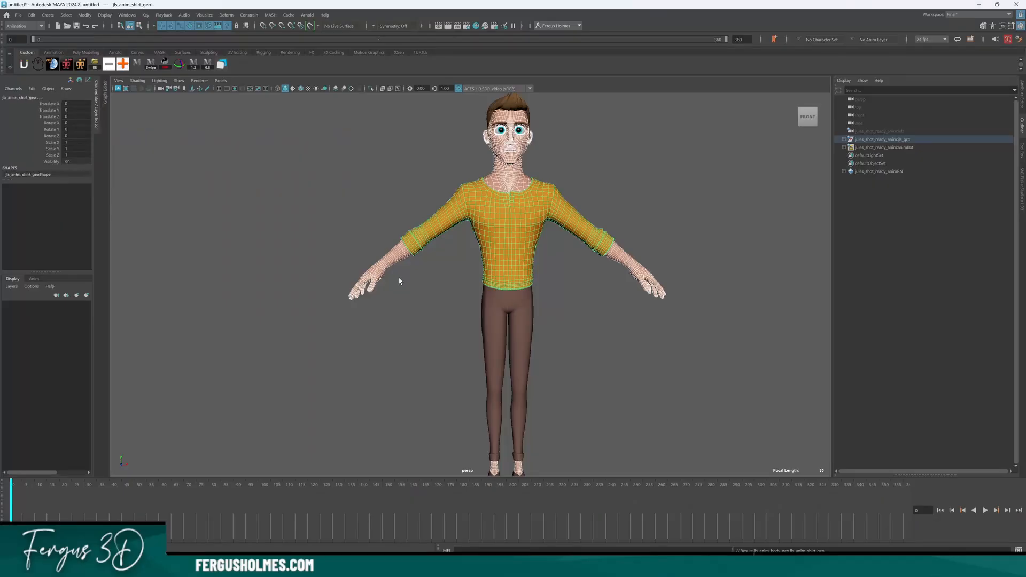
Unlock all transform channels on the duplicated jfs_anim_body_geo and jfs_anim_shirt_geo meshes.
left_click(31, 14)
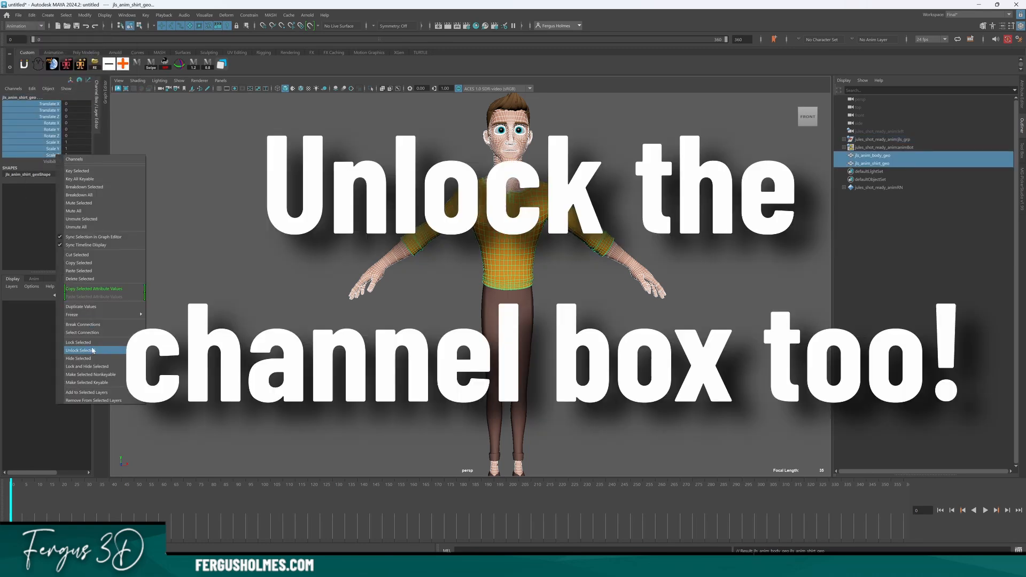
left_click(78, 342)
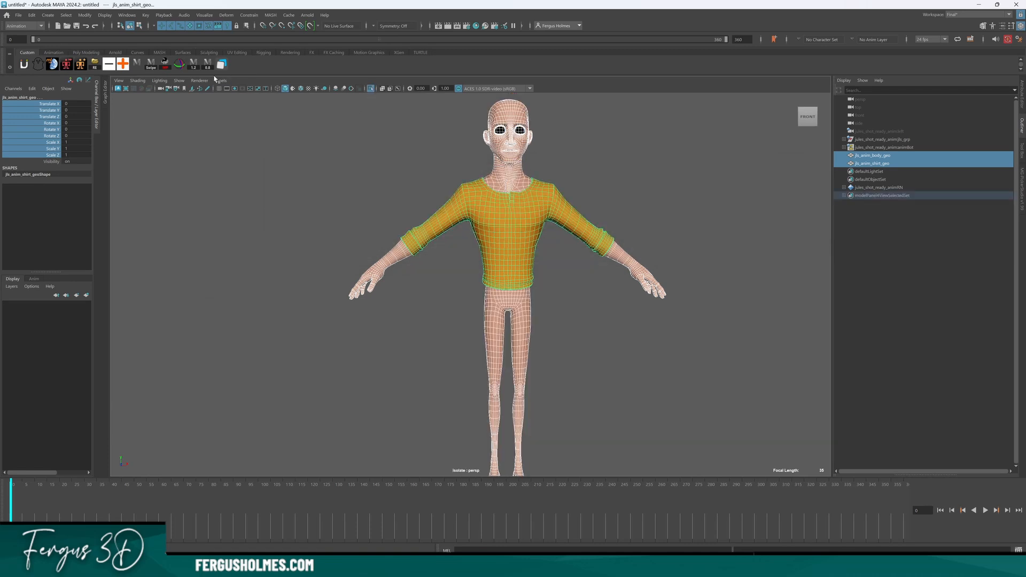